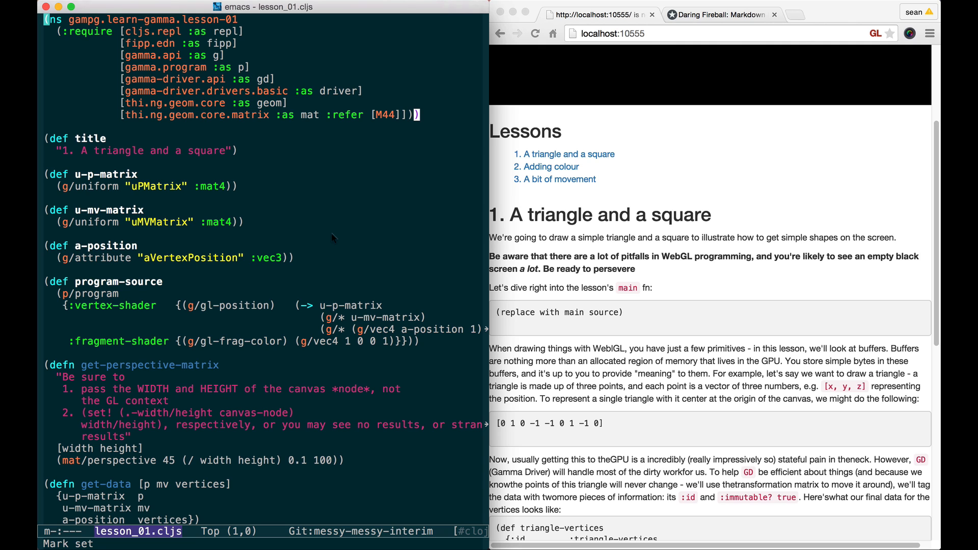
mouse_move(349, 233)
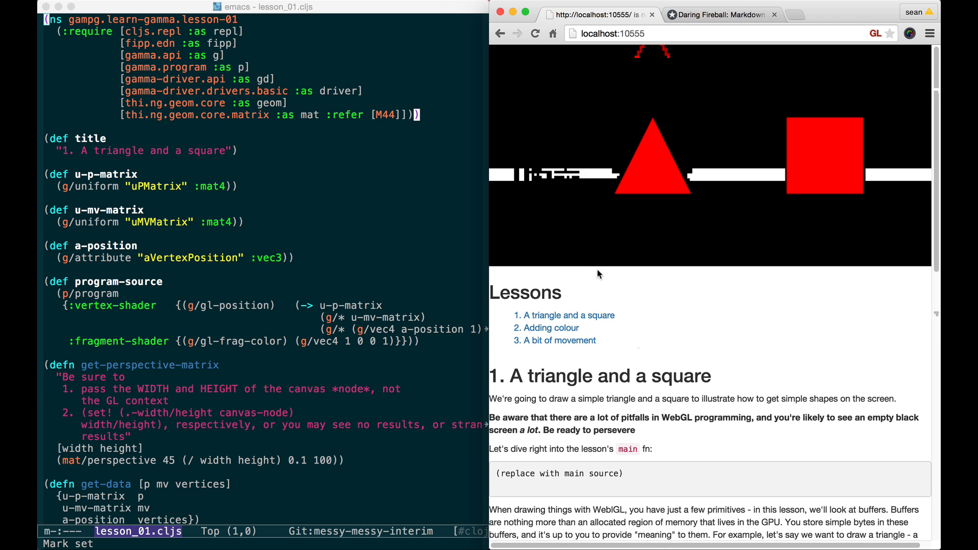
mouse_move(563, 314)
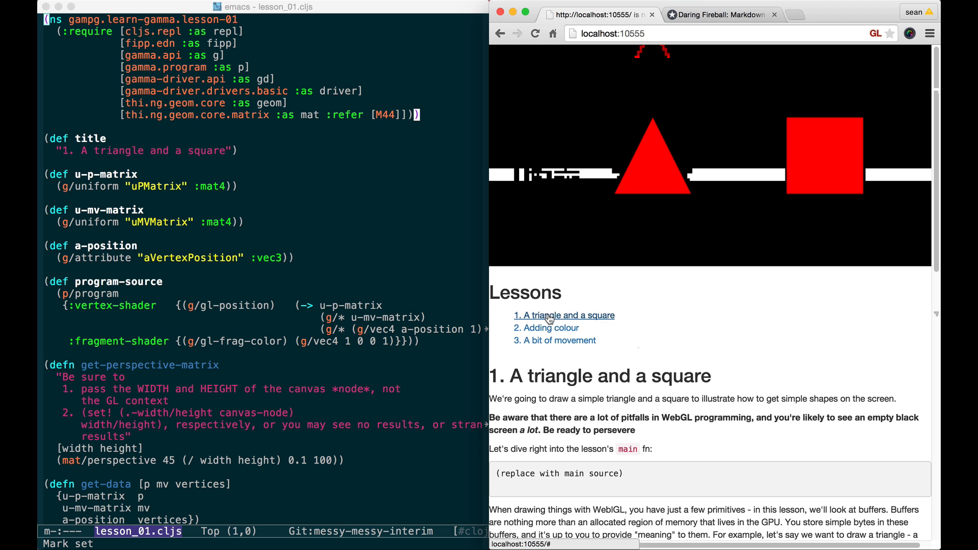
Preview the Adding colour lesson, return to the triangle and square lesson, and scroll down.
left_click(545, 327)
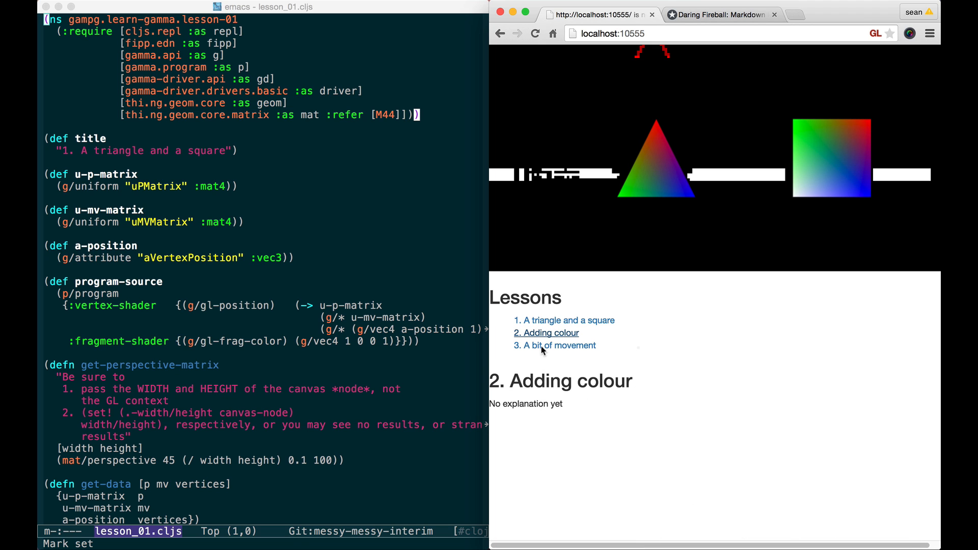
left_click(562, 319)
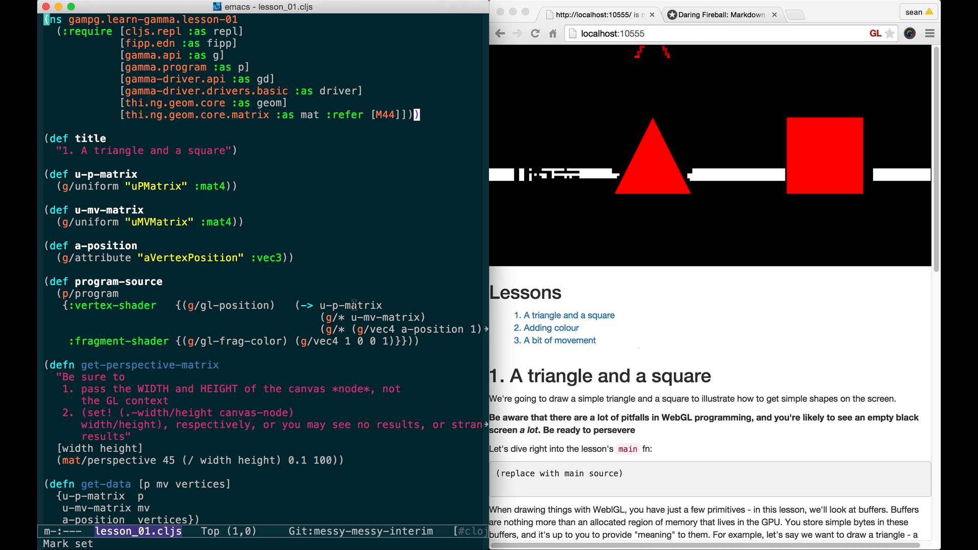
scroll("down", 3)
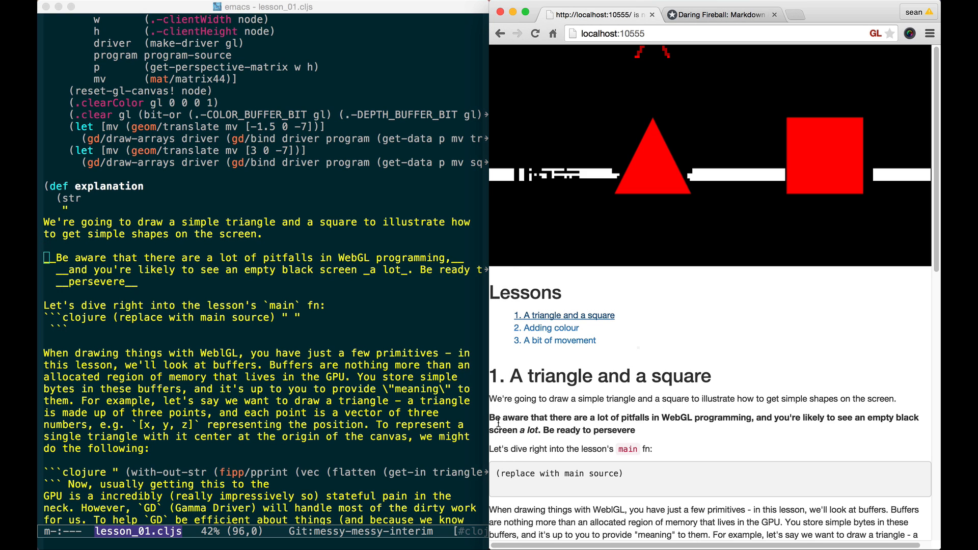
mouse_move(541, 426)
type("> ")
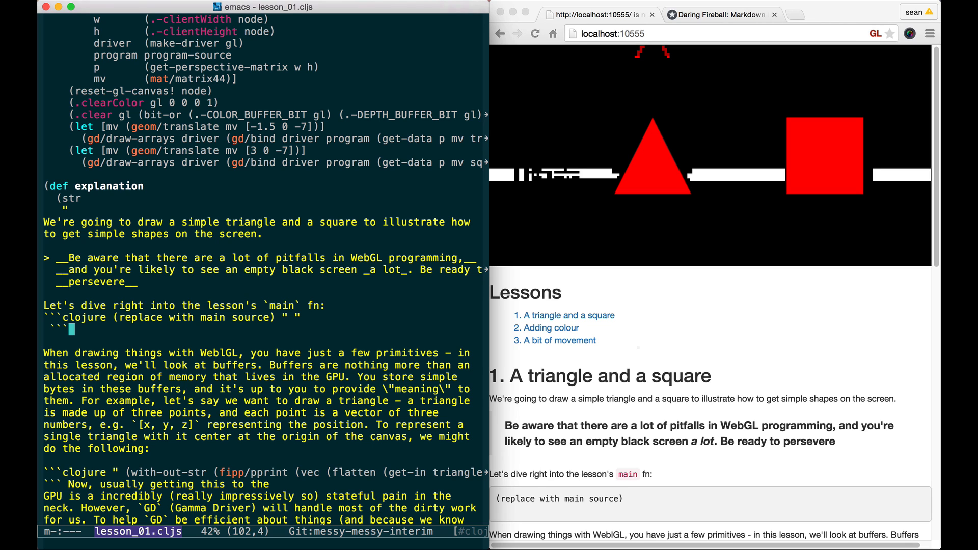
mouse_move(653, 464)
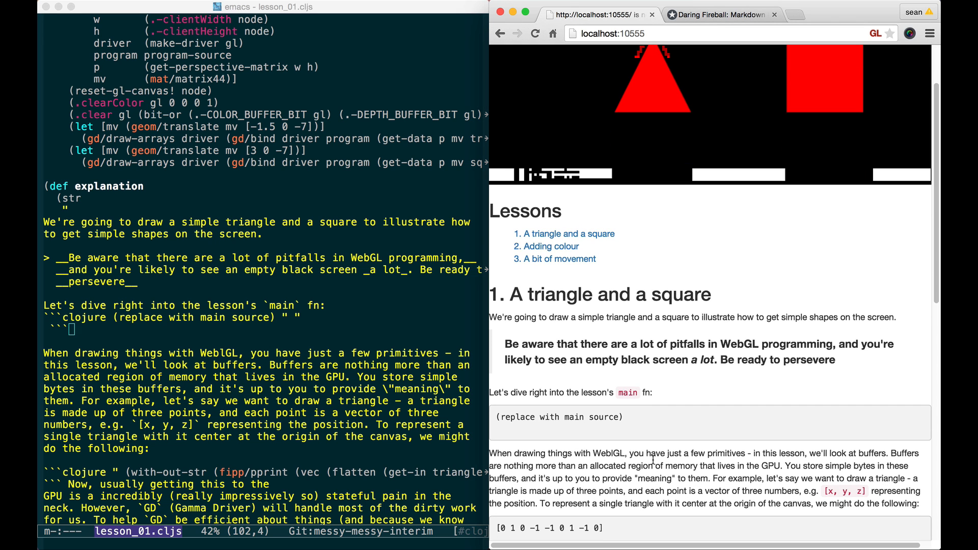
Scroll back up to the clojure code fence in lesson 1's explanation string.
scroll("up", 3)
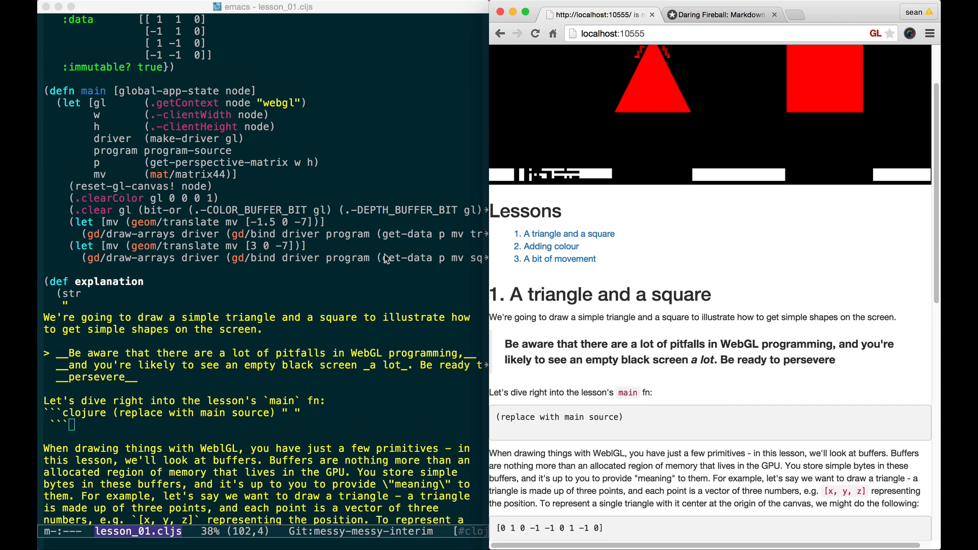
scroll("up", 3)
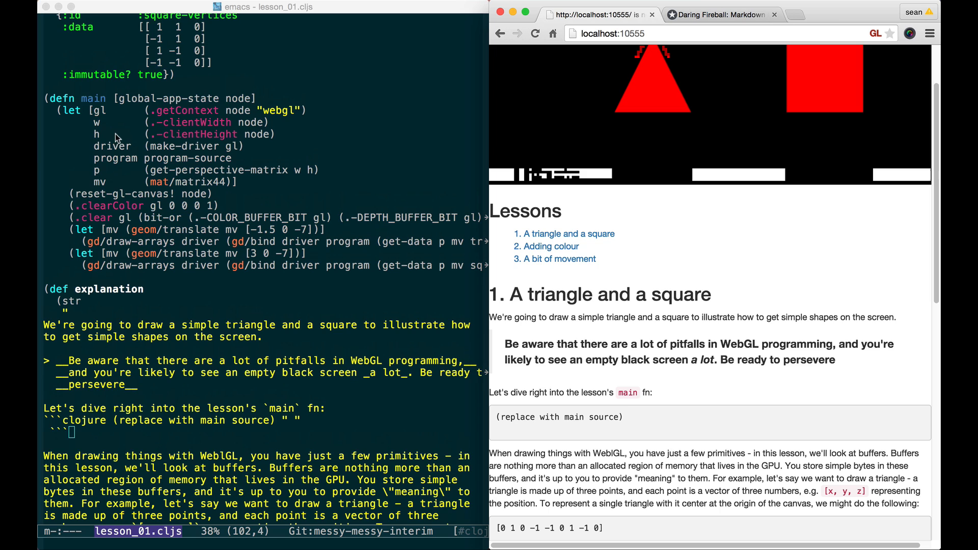
mouse_move(131, 401)
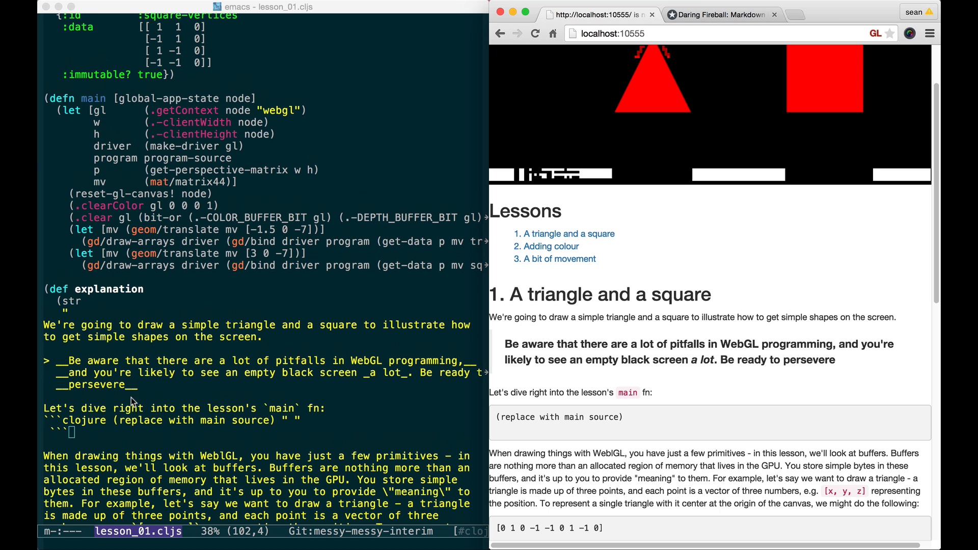
mouse_move(161, 400)
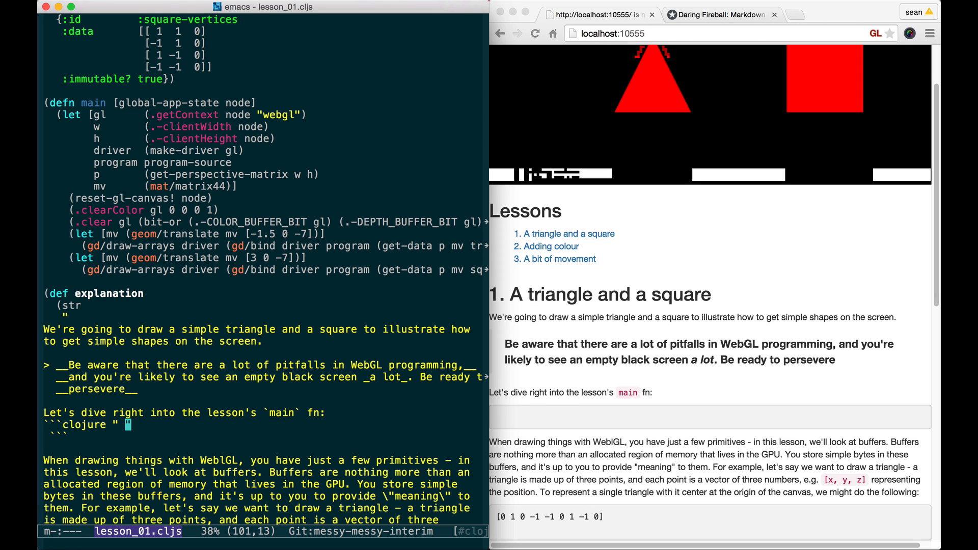
Type (with-out-str (repl/source main)) inside the clojure code fence.
type("(with-out-str (repl/source main)) \"")
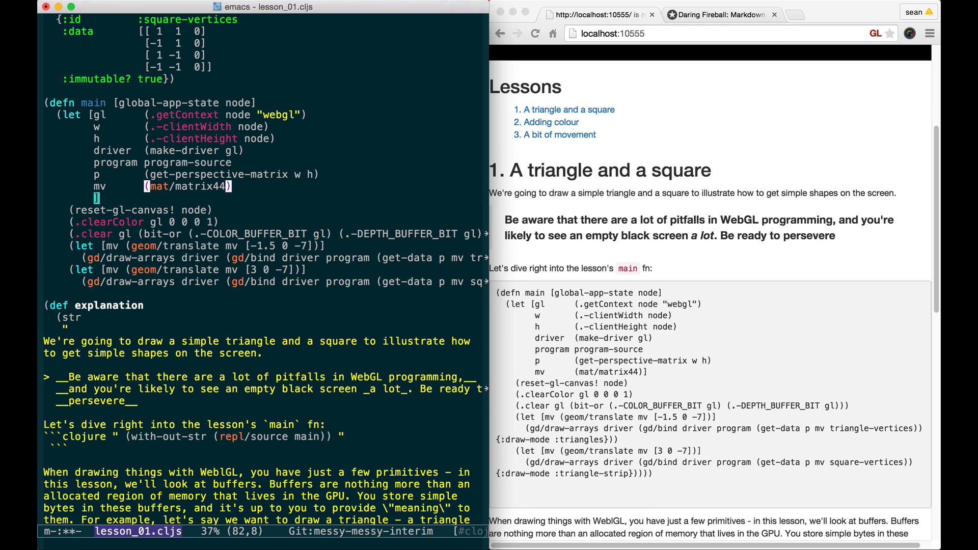
Type the stray text 'example', then undo it with ':u'.
type("example")
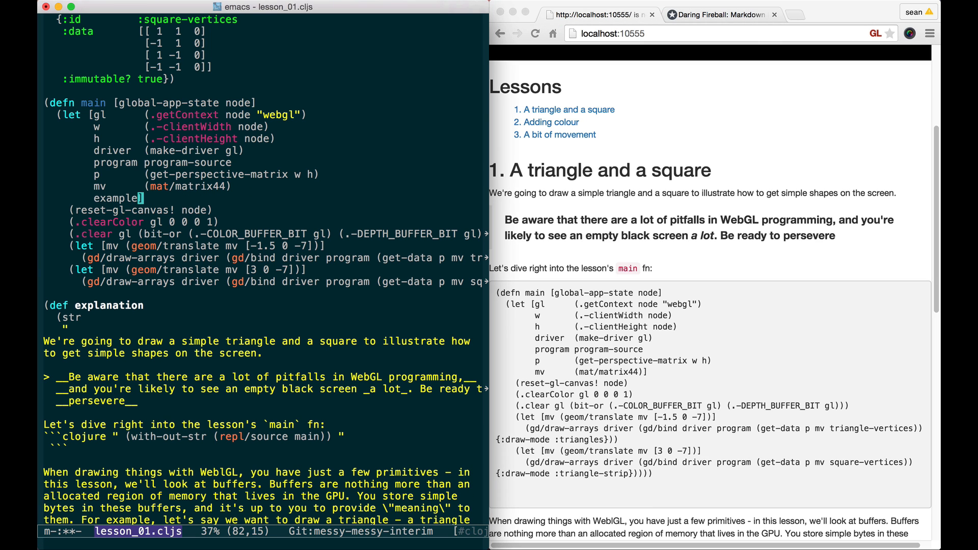
type(":u")
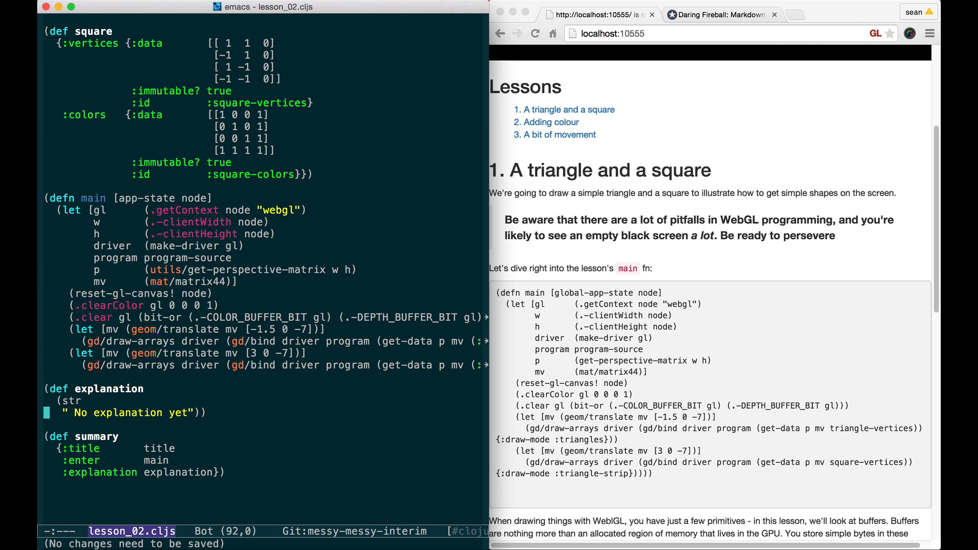
Open the 'A bit of movement' lesson in the browser.
left_click(546, 332)
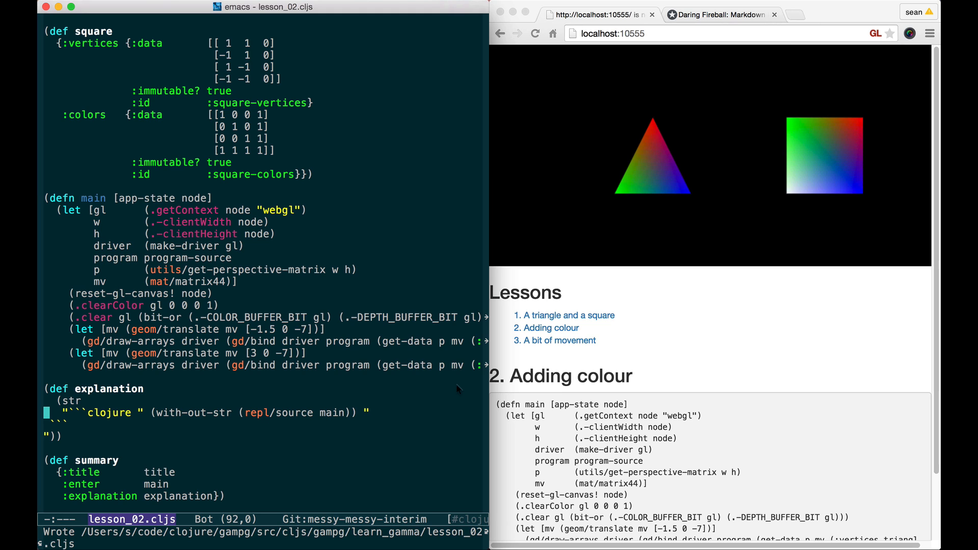
mouse_move(586, 334)
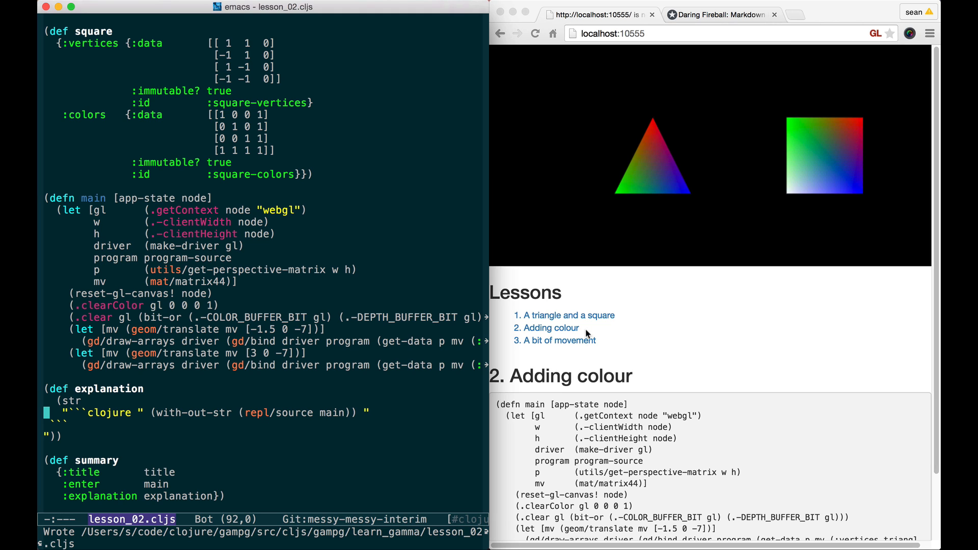
left_click(554, 340)
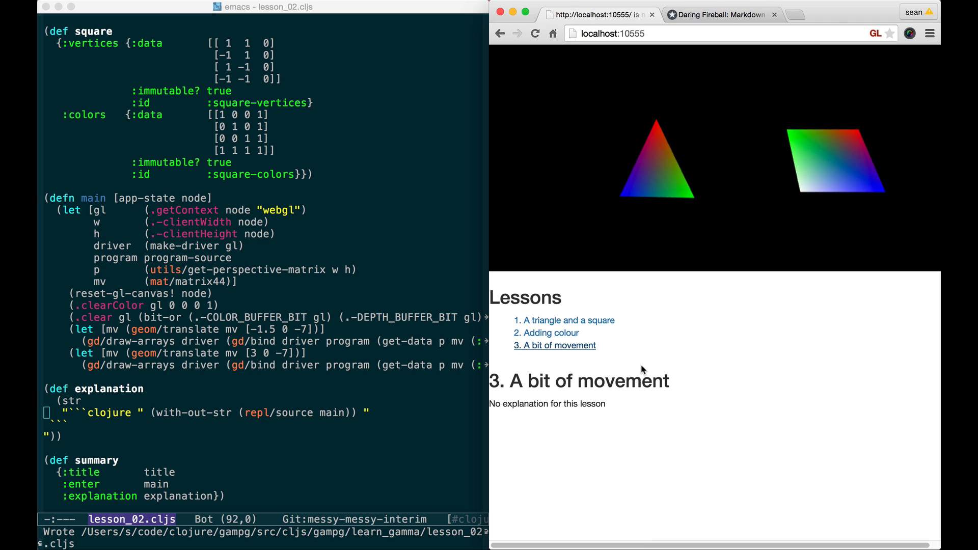